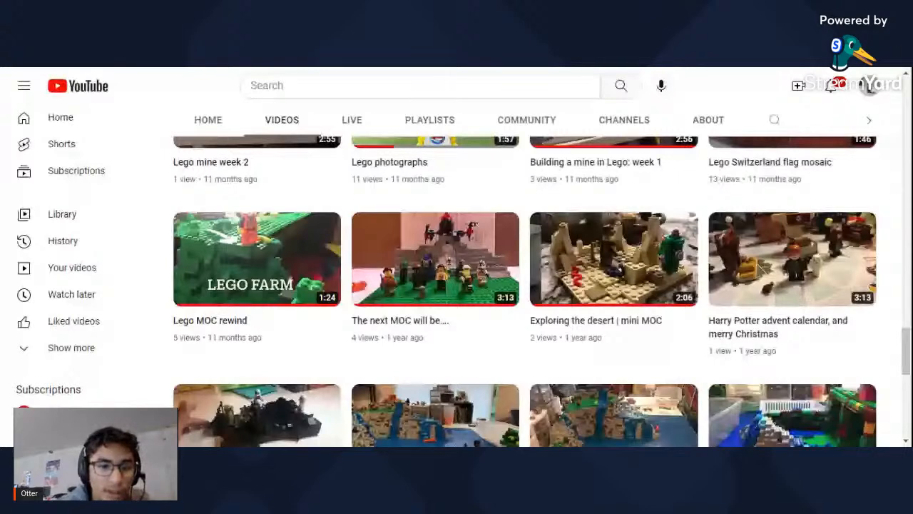
- Show the row of videos from New lego MOC? to Lego mine part 3
left_click(420, 84)
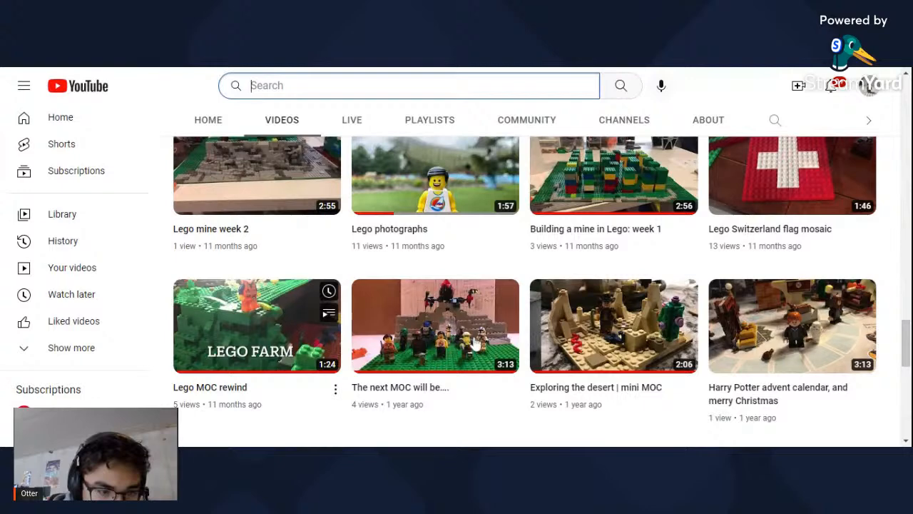
mouse_move(537, 342)
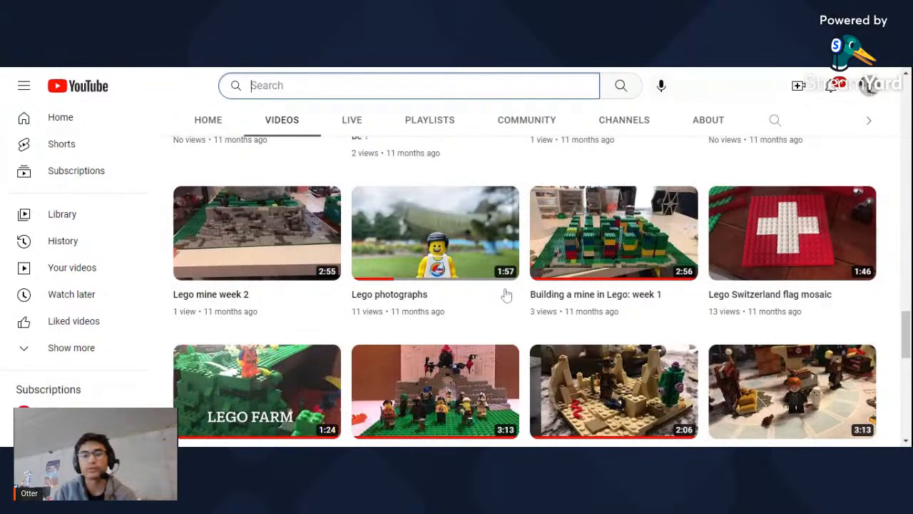
mouse_move(510, 331)
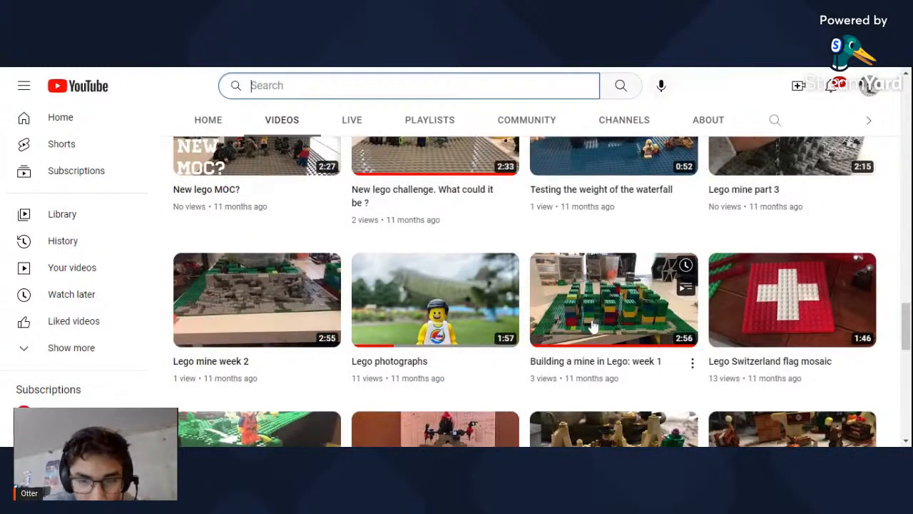
mouse_move(592, 328)
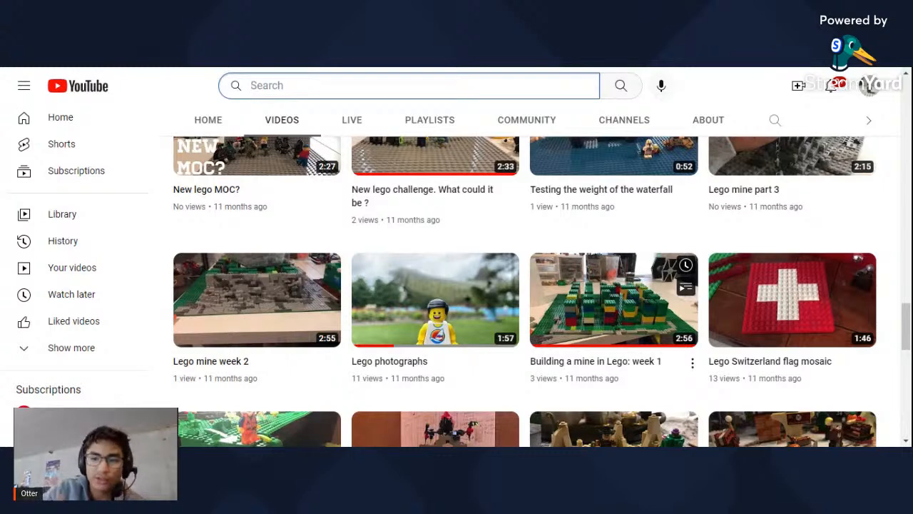
mouse_move(639, 365)
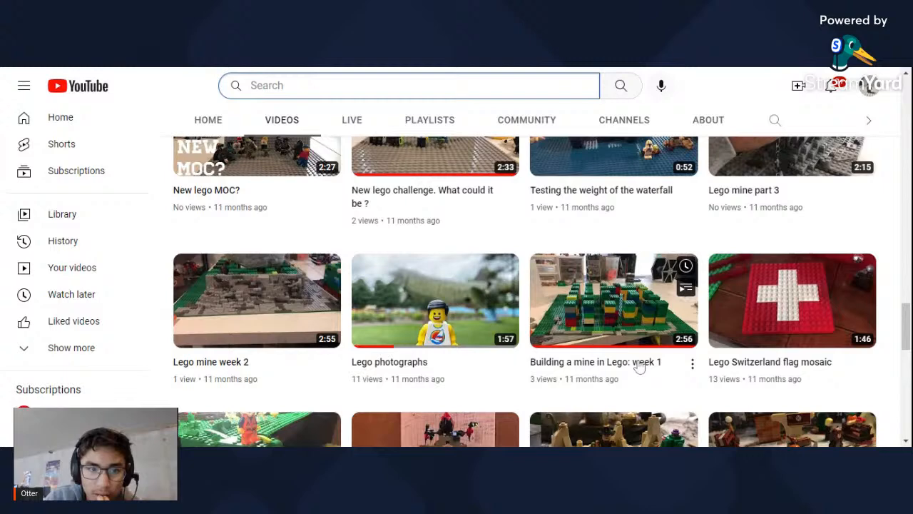
- Scroll to the row with Lego snowy hill MOC and Lego space base parts 1 and 2
scroll("up", 3)
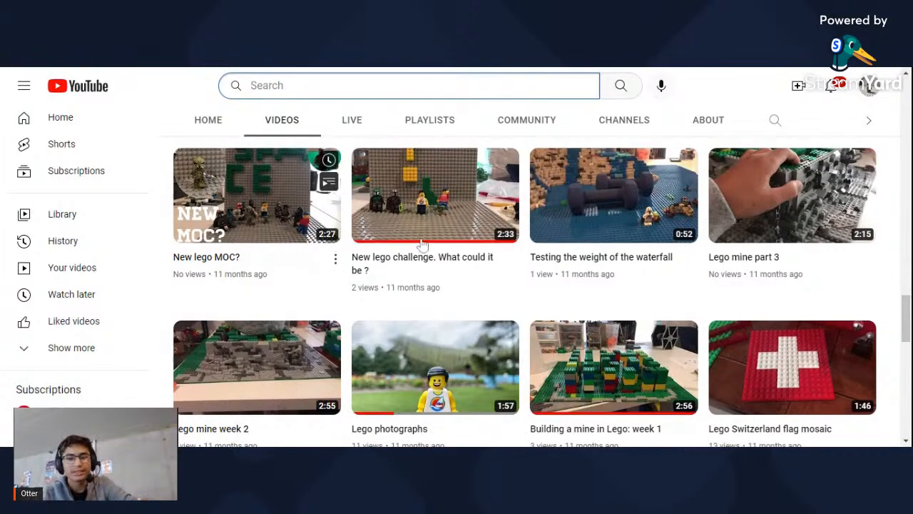
scroll("up", 3)
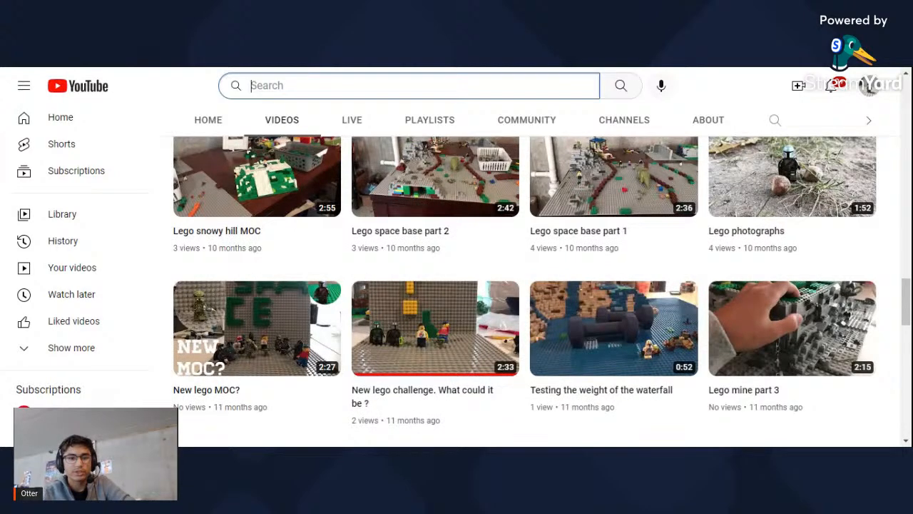
mouse_move(711, 172)
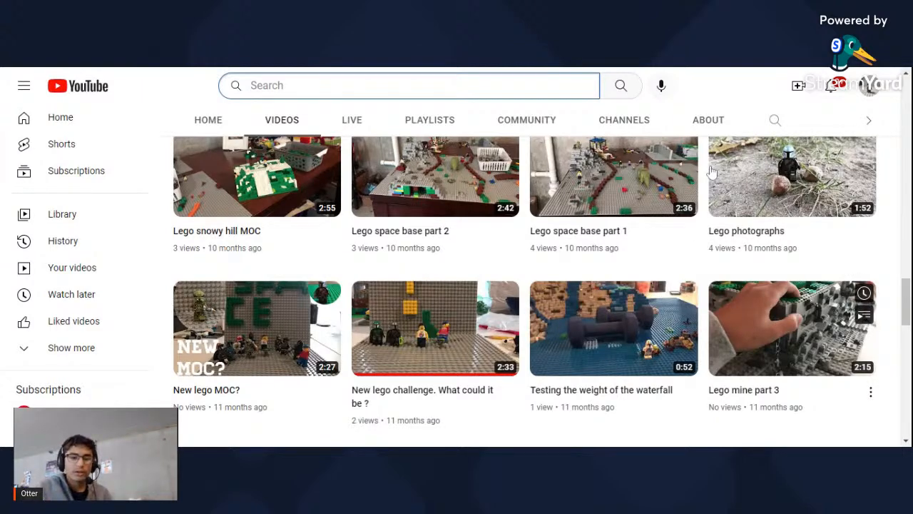
scroll("down", 3)
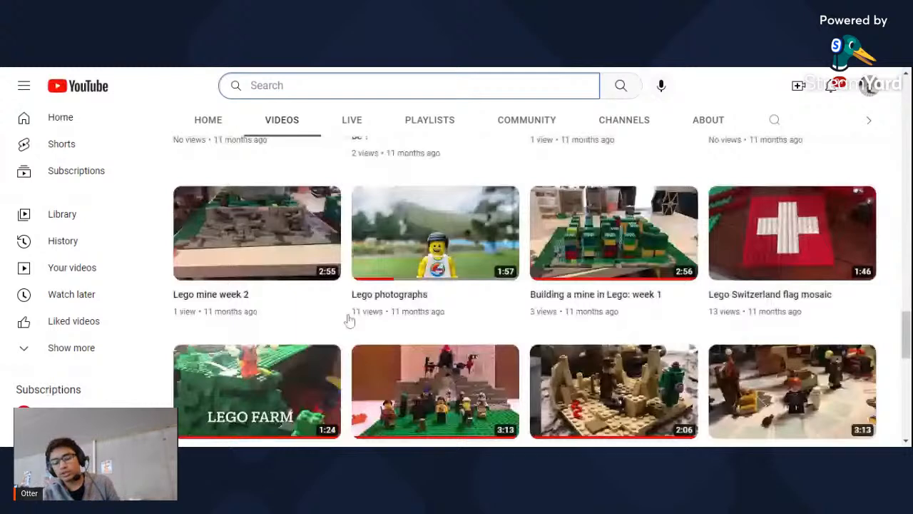
mouse_move(553, 253)
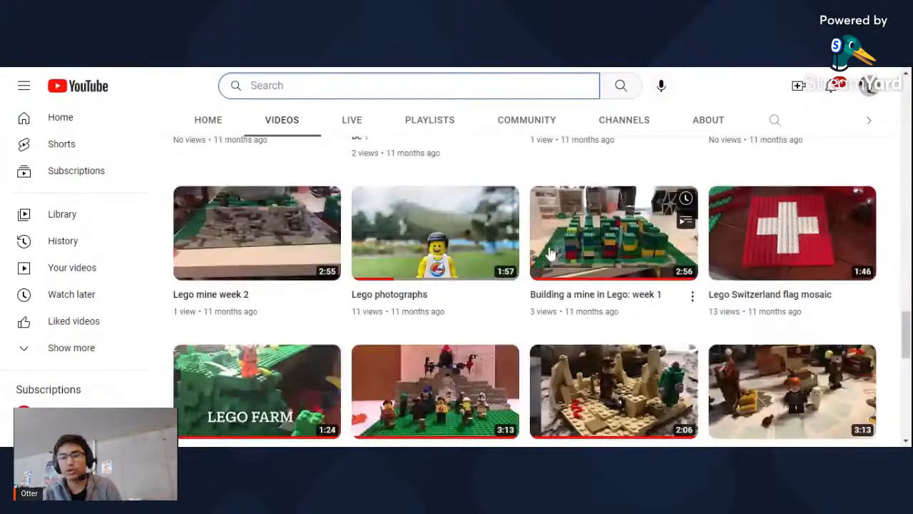
mouse_move(345, 257)
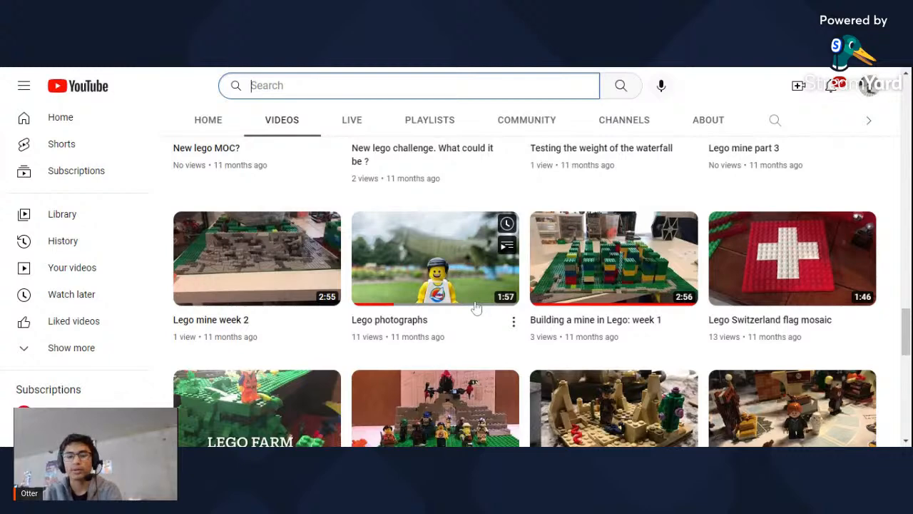
scroll("up", 3)
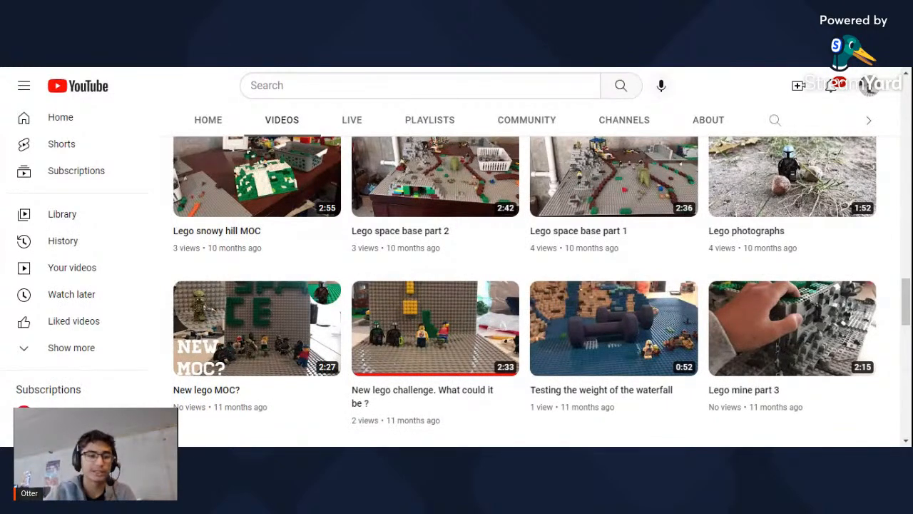
left_click(419, 85)
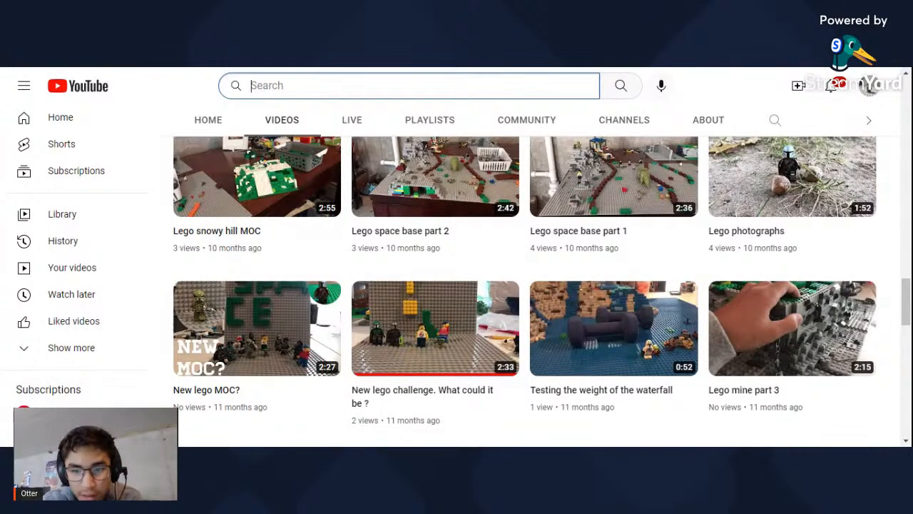
mouse_move(624, 347)
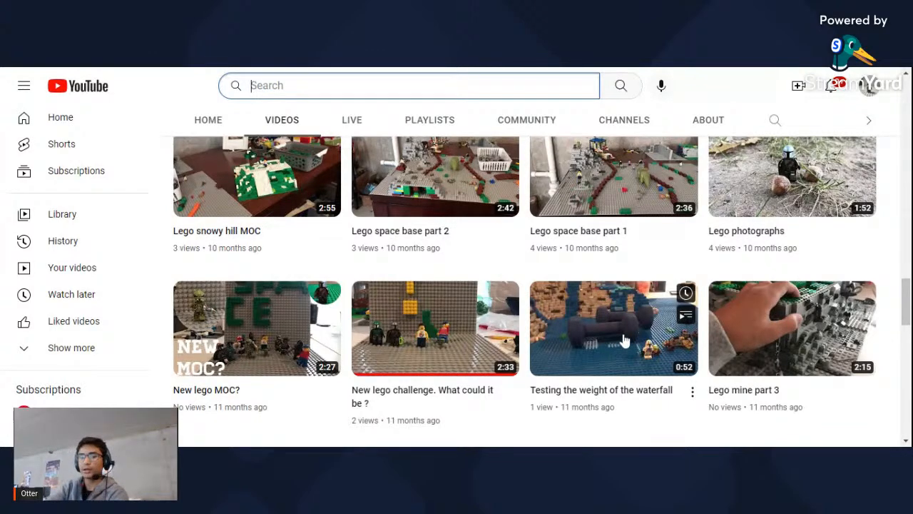
mouse_move(574, 317)
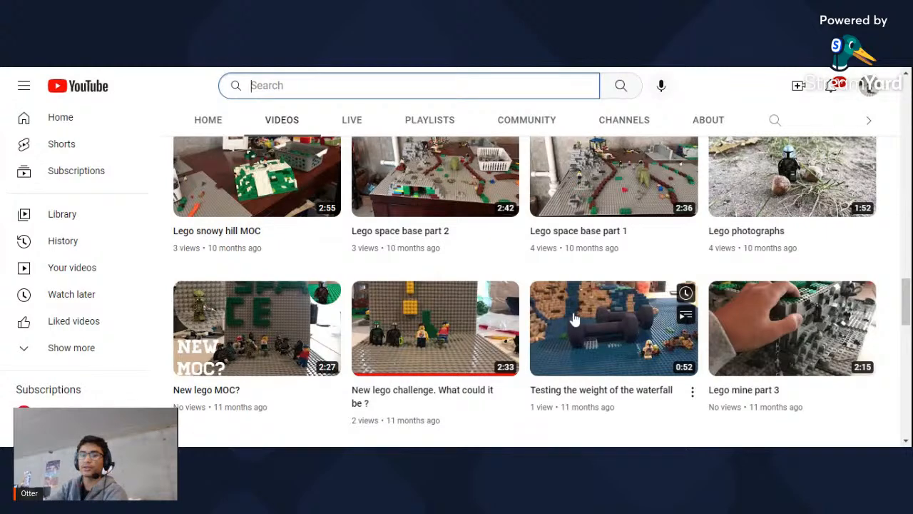
mouse_move(617, 343)
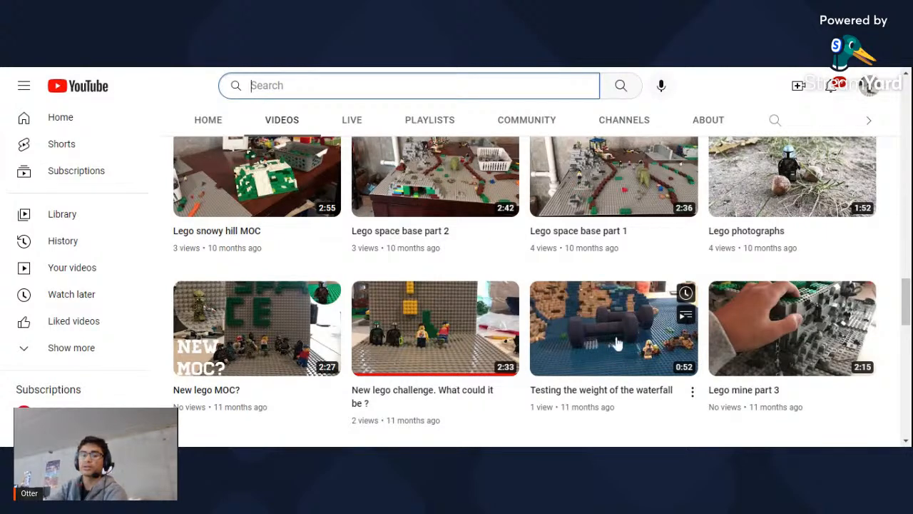
mouse_move(581, 319)
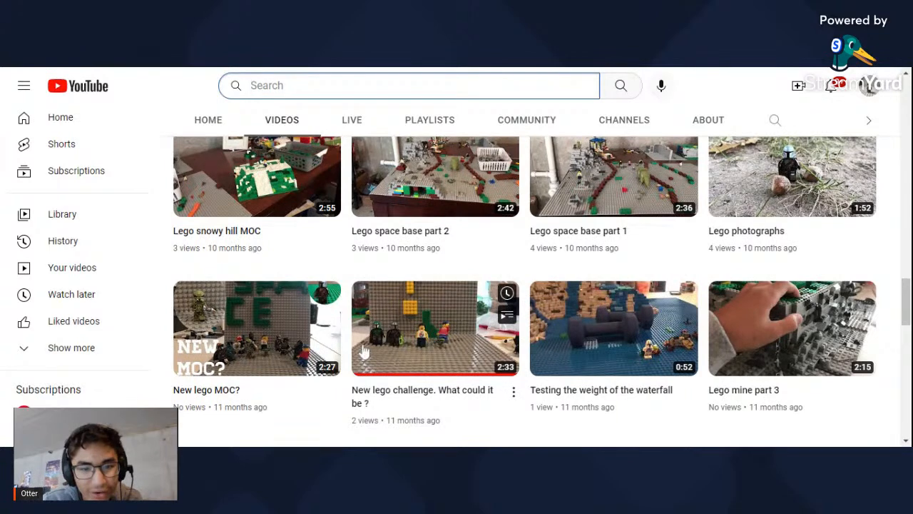
mouse_move(472, 321)
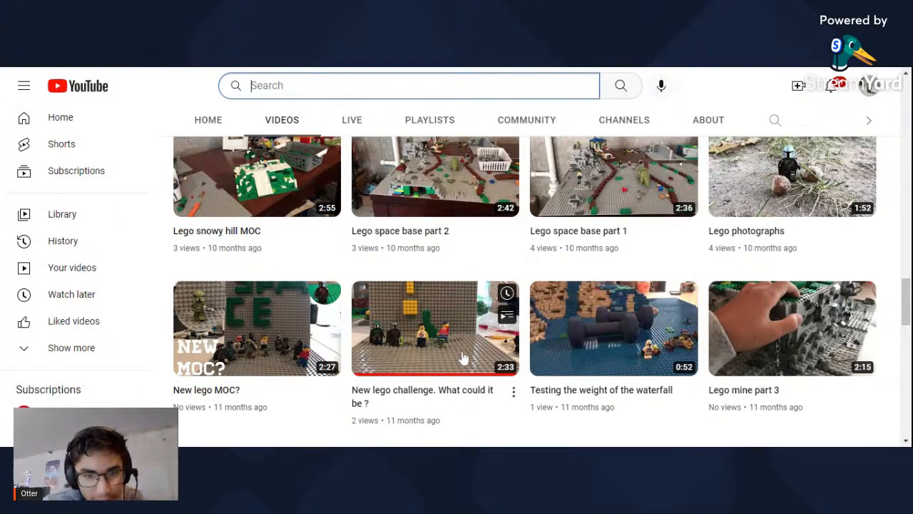
mouse_move(414, 323)
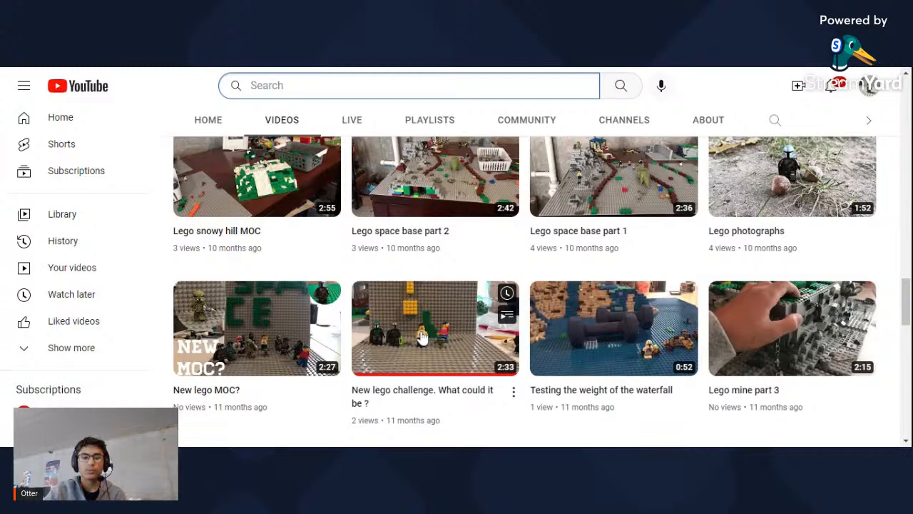
mouse_move(443, 357)
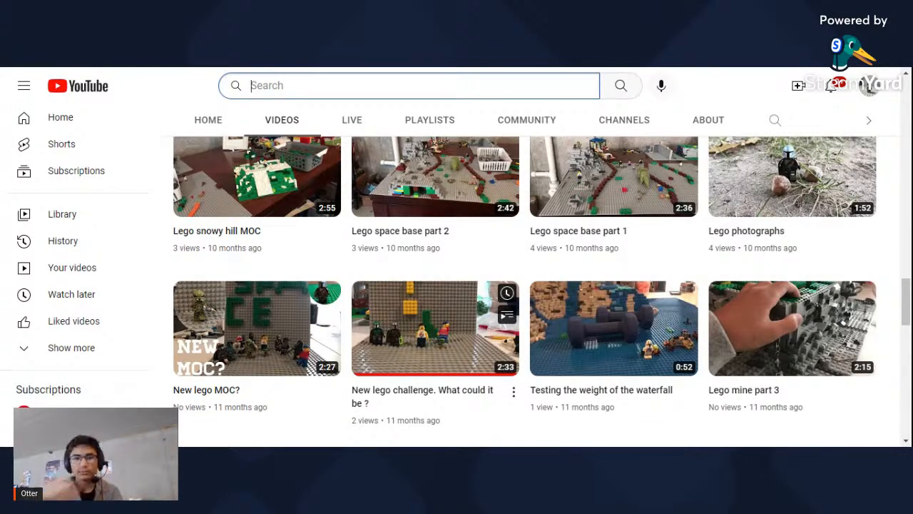
mouse_move(463, 356)
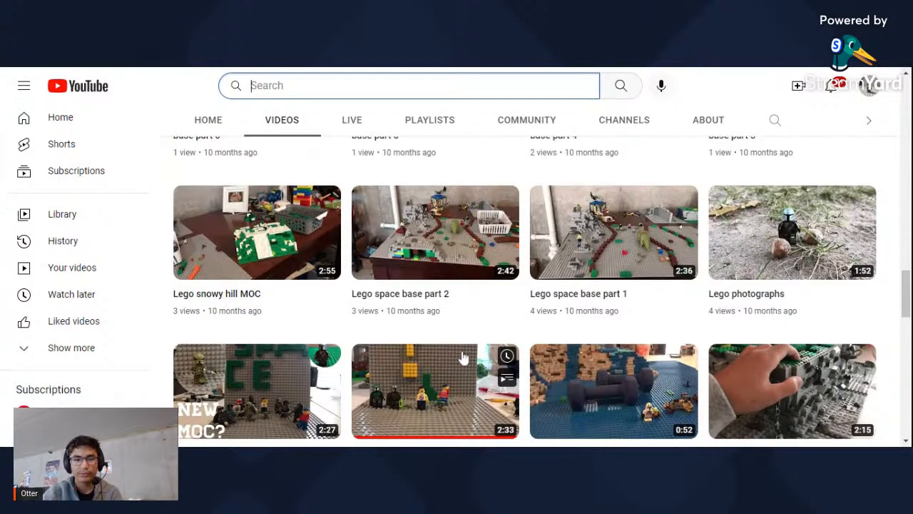
scroll("up", 3)
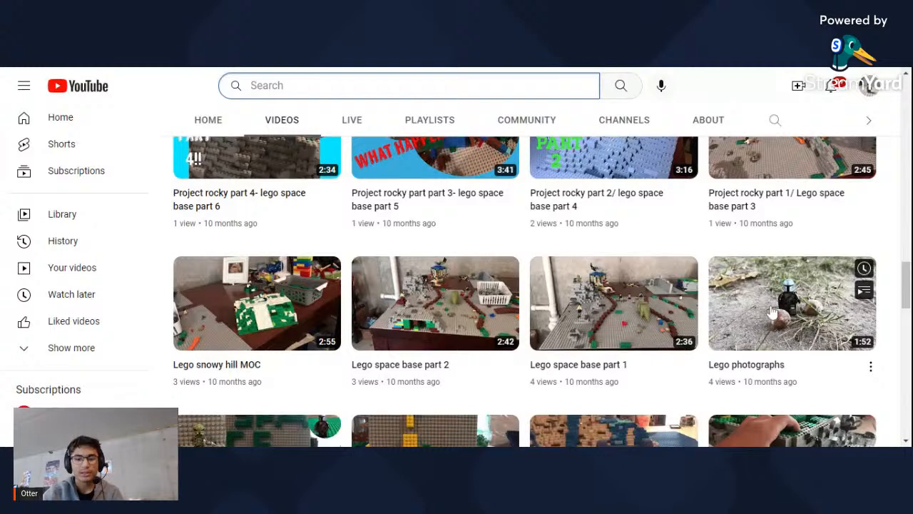
scroll("up", 3)
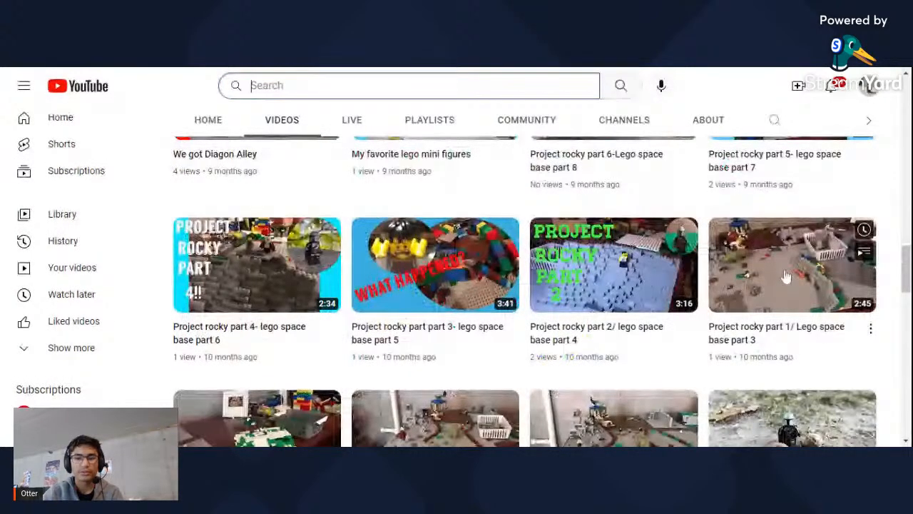
scroll("down", 3)
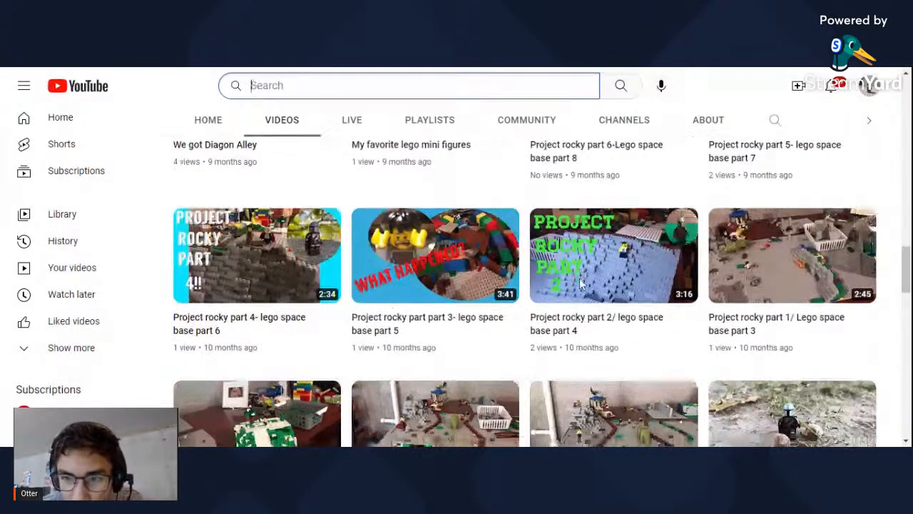
scroll("down", 3)
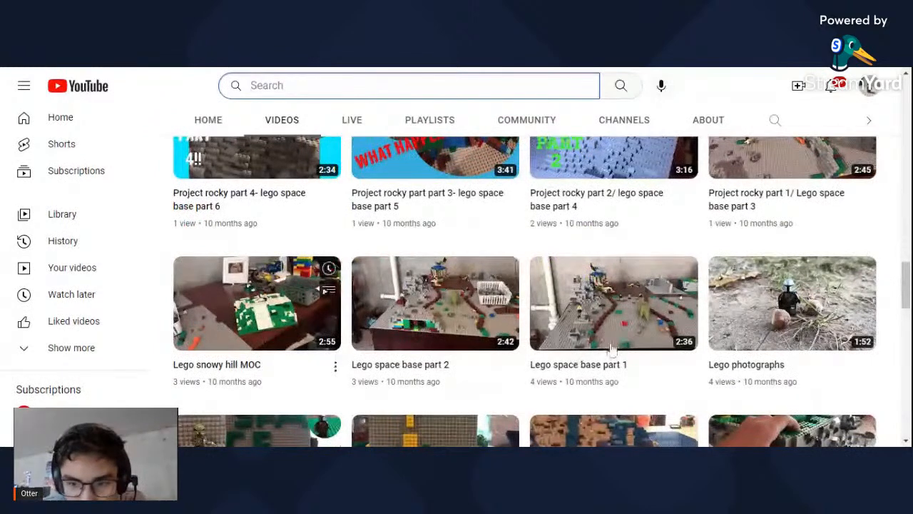
mouse_move(589, 303)
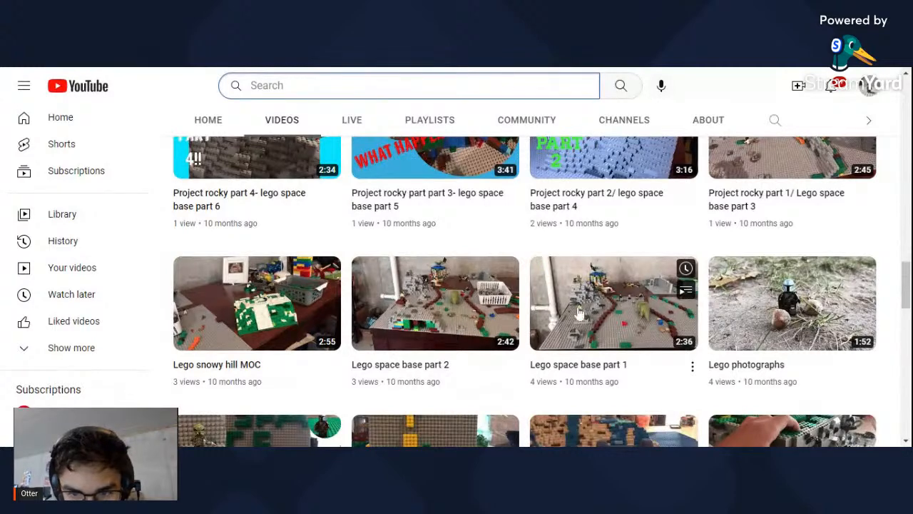
mouse_move(602, 306)
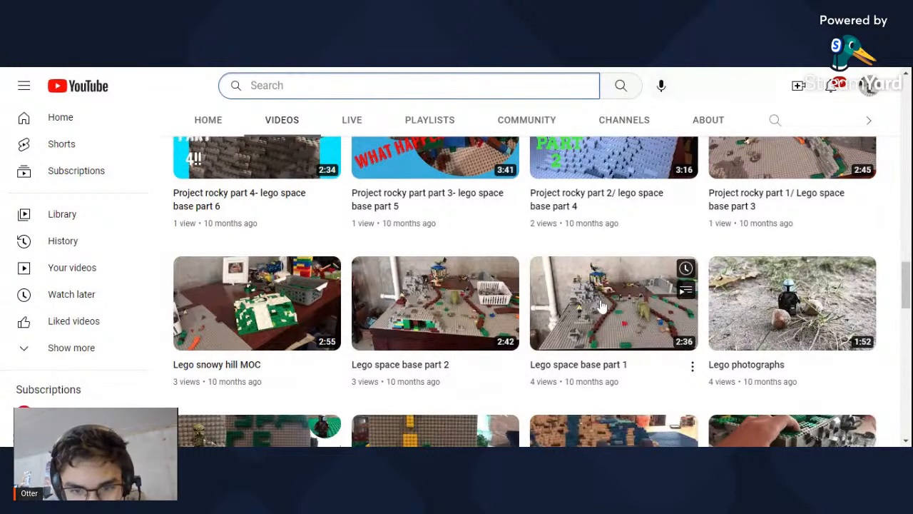
scroll("up", 3)
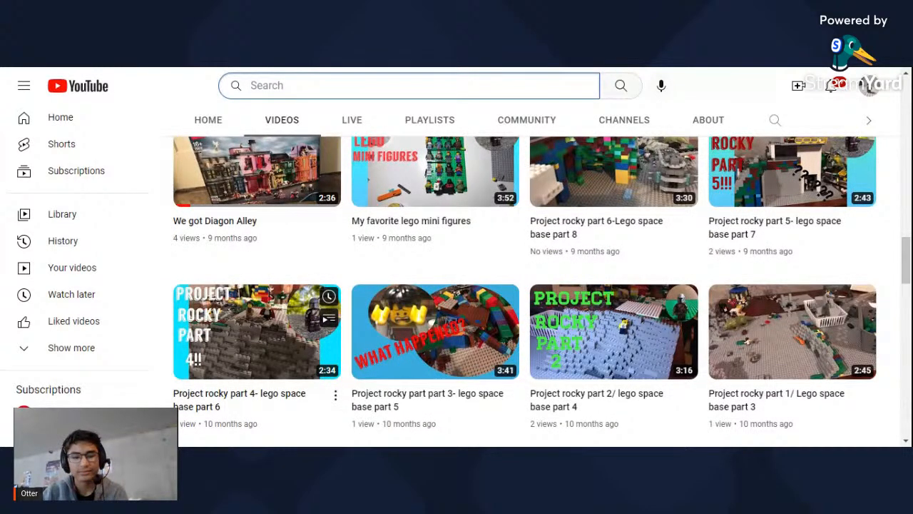
- Scroll past the Diagon Alley row to show the My 100th YouTube video row
scroll("up", 3)
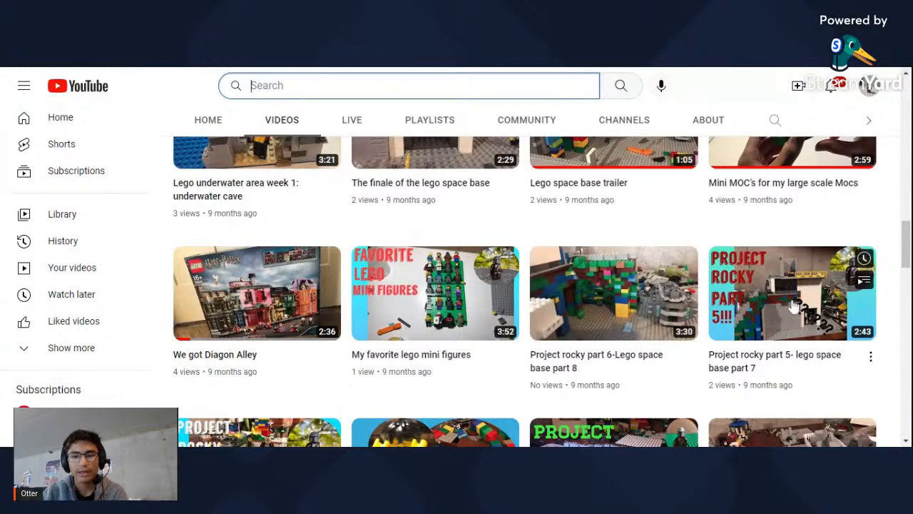
mouse_move(642, 275)
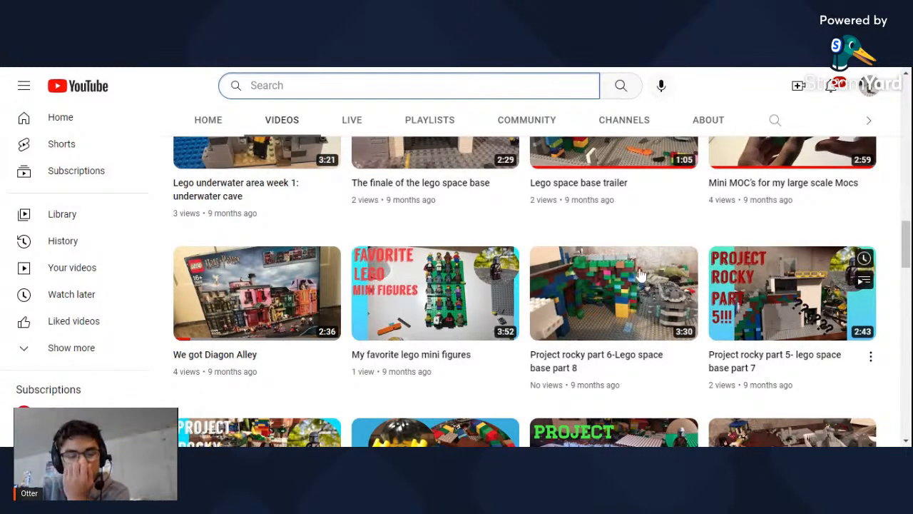
mouse_move(510, 296)
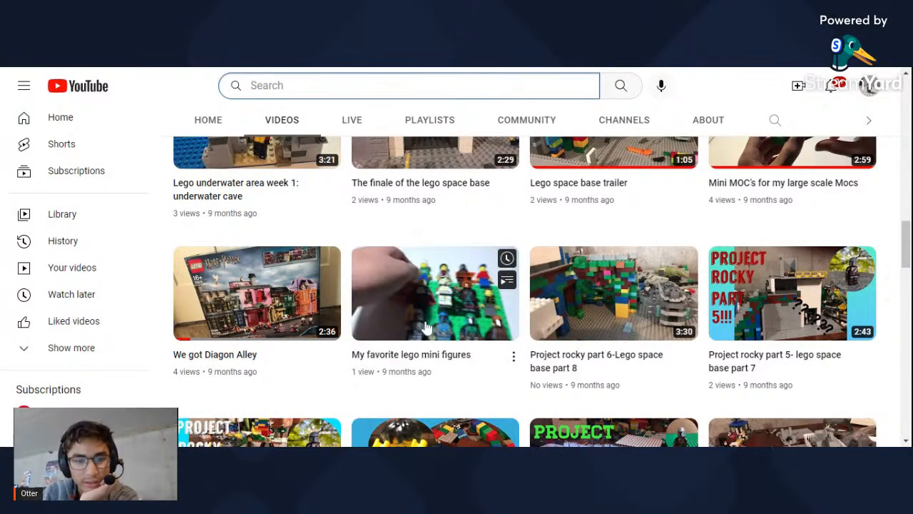
mouse_move(495, 379)
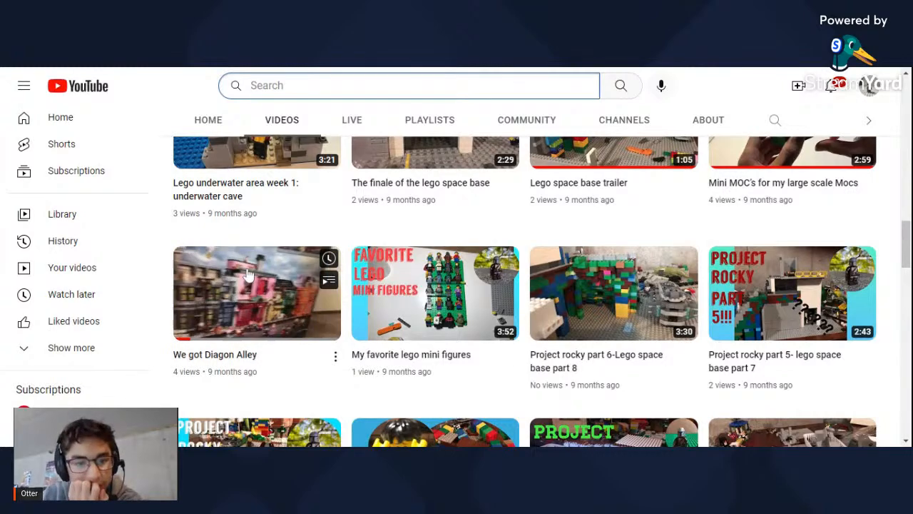
scroll("down", 3)
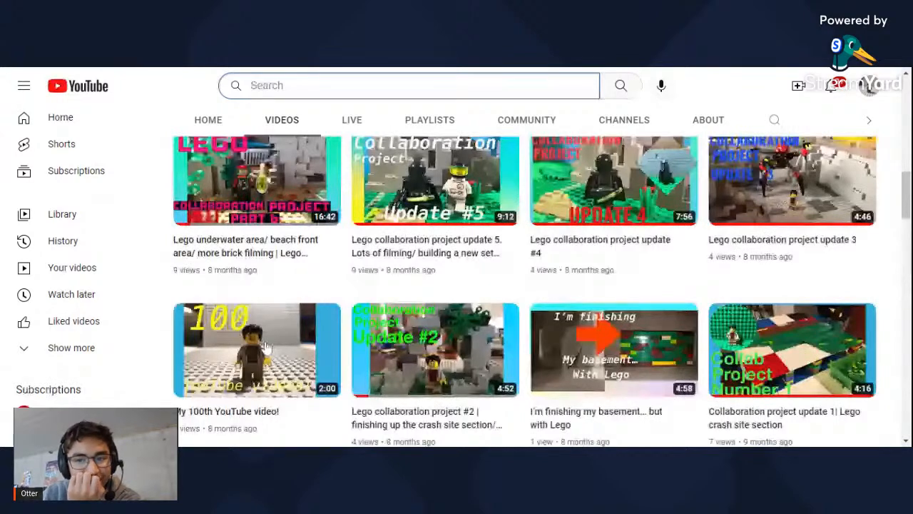
scroll("down", 3)
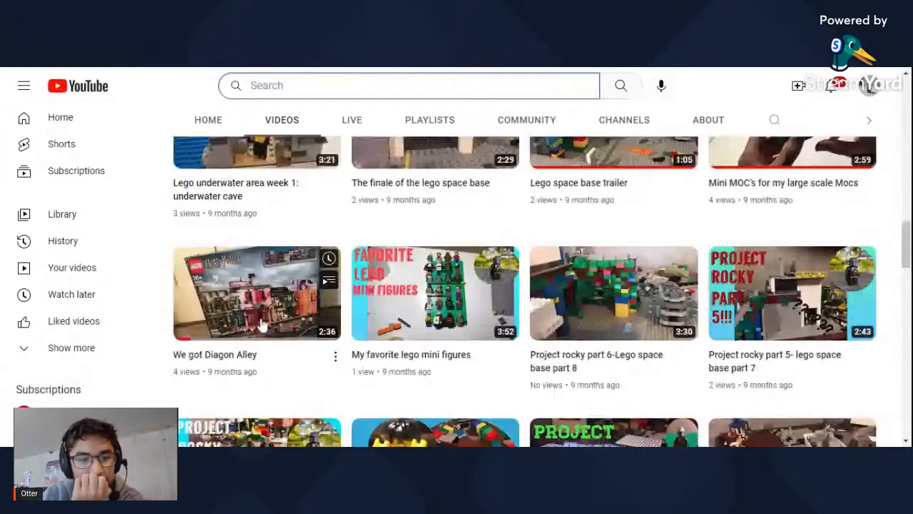
scroll("up", 3)
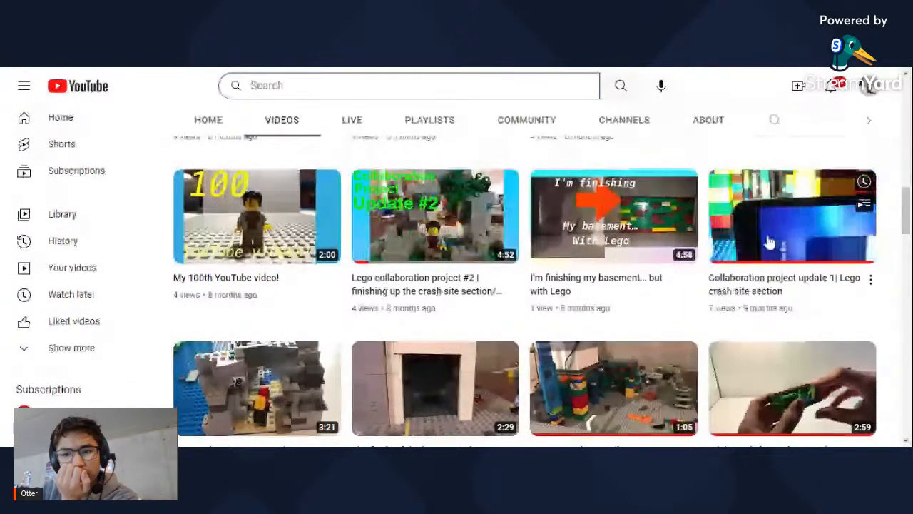
mouse_move(788, 268)
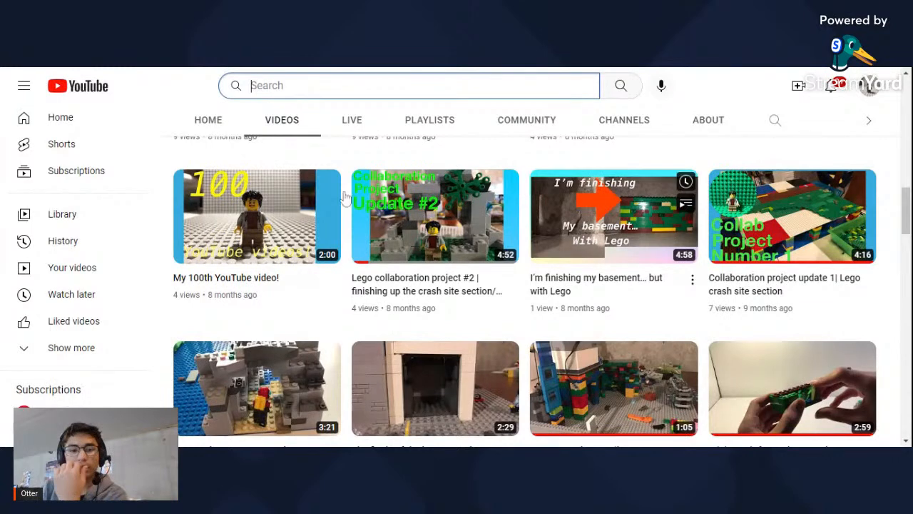
mouse_move(257, 216)
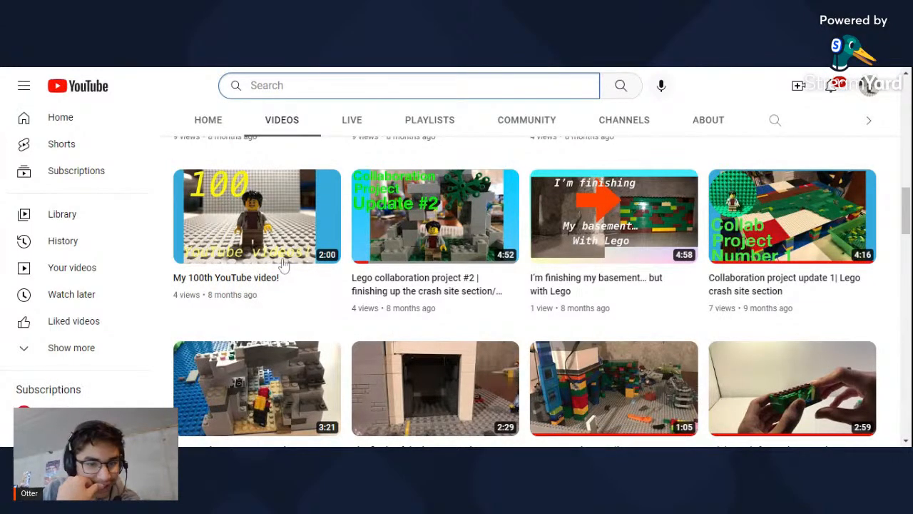
mouse_move(635, 319)
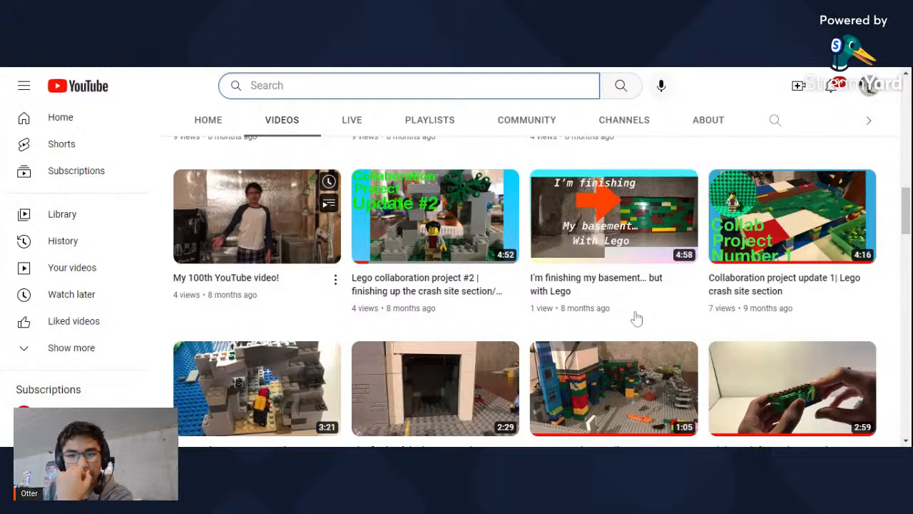
- Scroll up to the Lego collaboration project update 3, #4, 5 and part 6 row
scroll("up", 3)
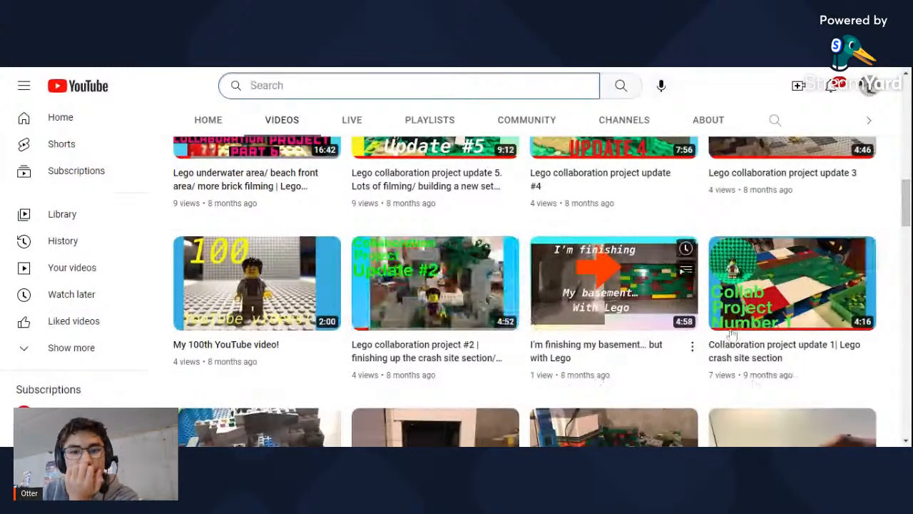
mouse_move(646, 350)
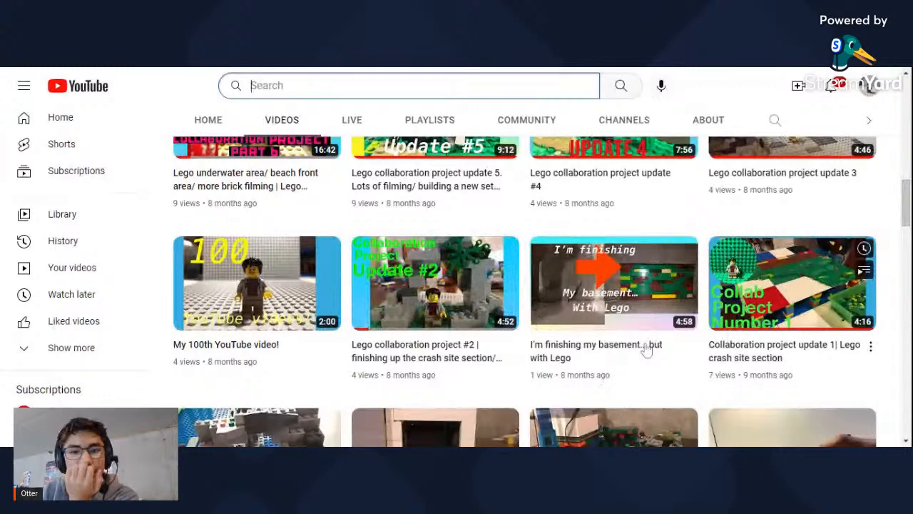
mouse_move(766, 310)
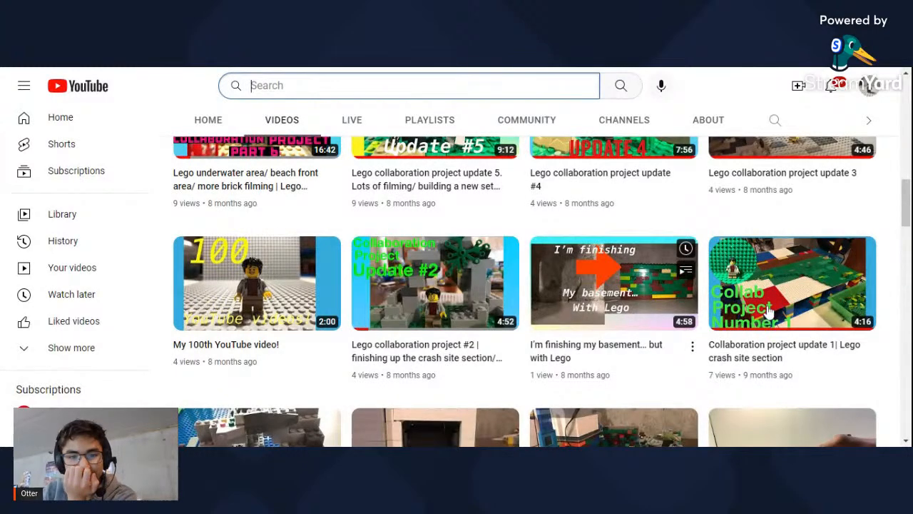
mouse_move(403, 328)
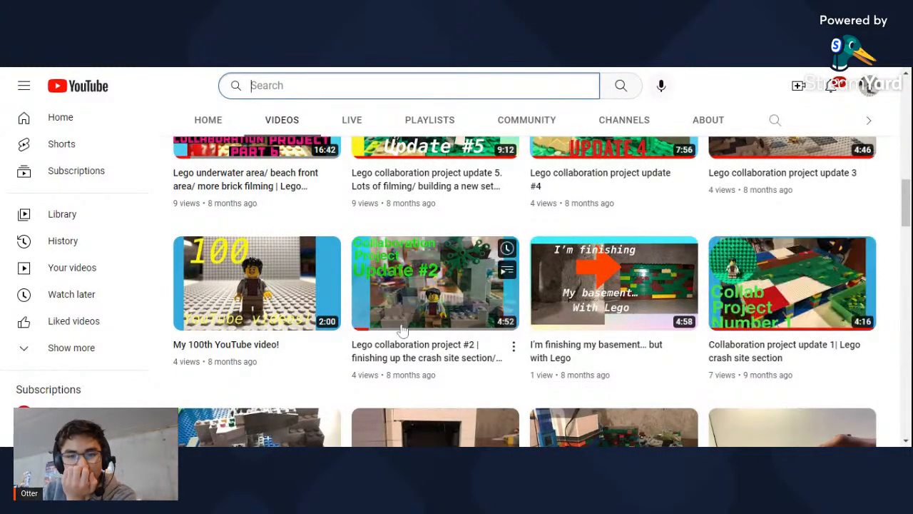
scroll("up", 3)
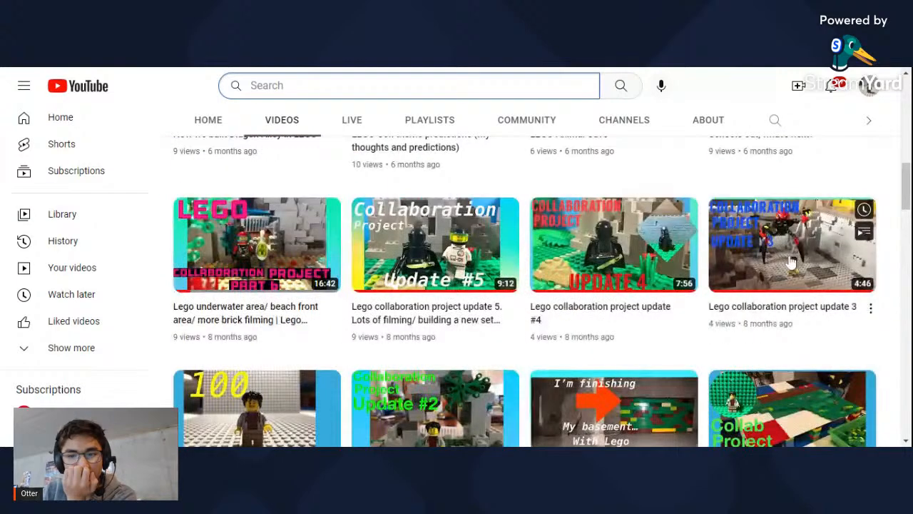
mouse_move(656, 264)
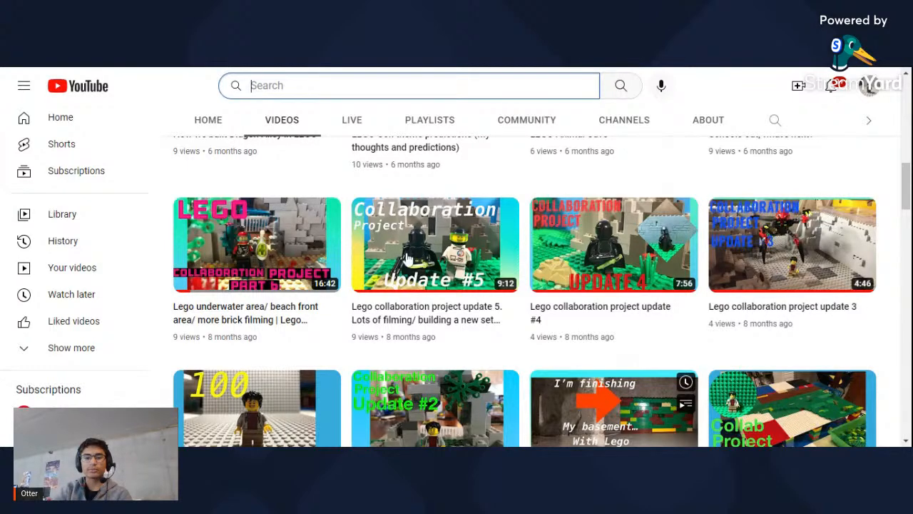
mouse_move(883, 241)
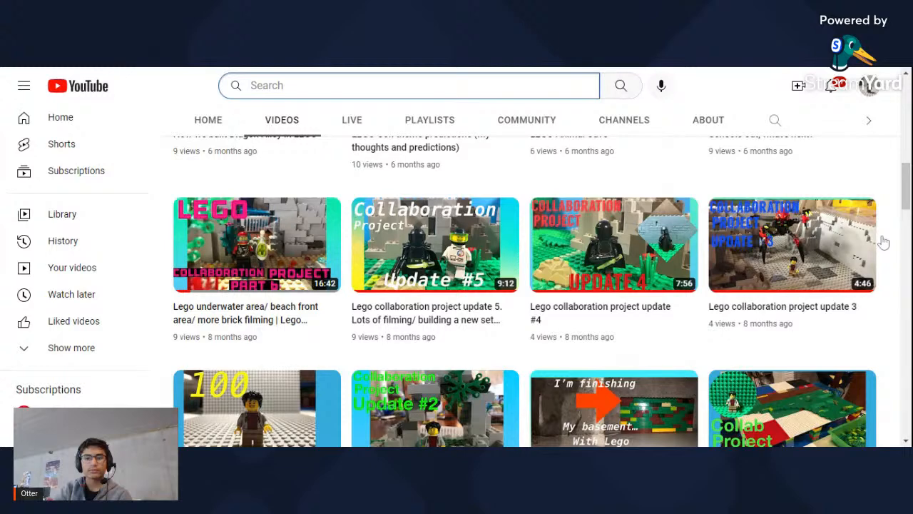
scroll("up", 3)
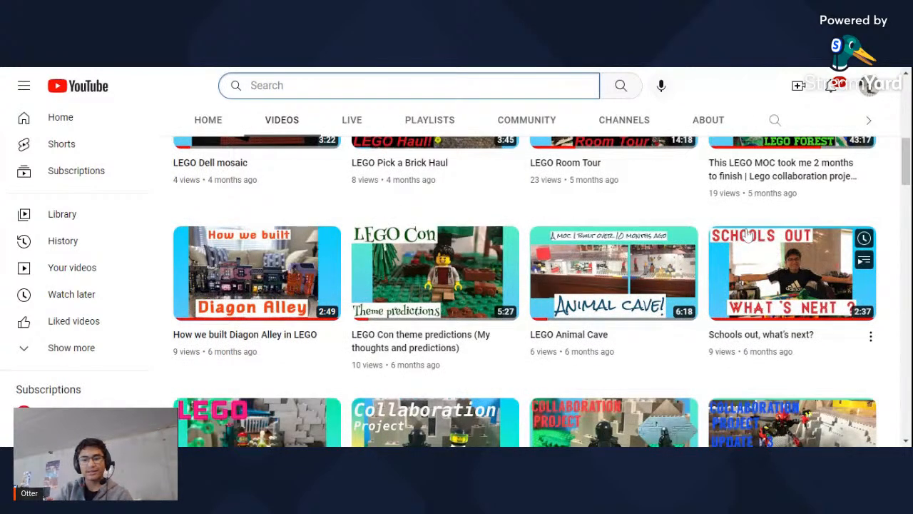
mouse_move(740, 295)
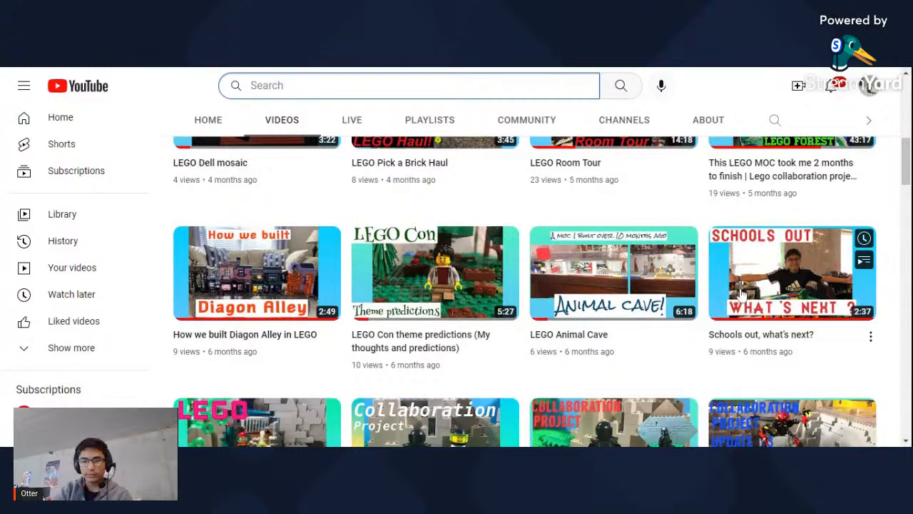
mouse_move(722, 268)
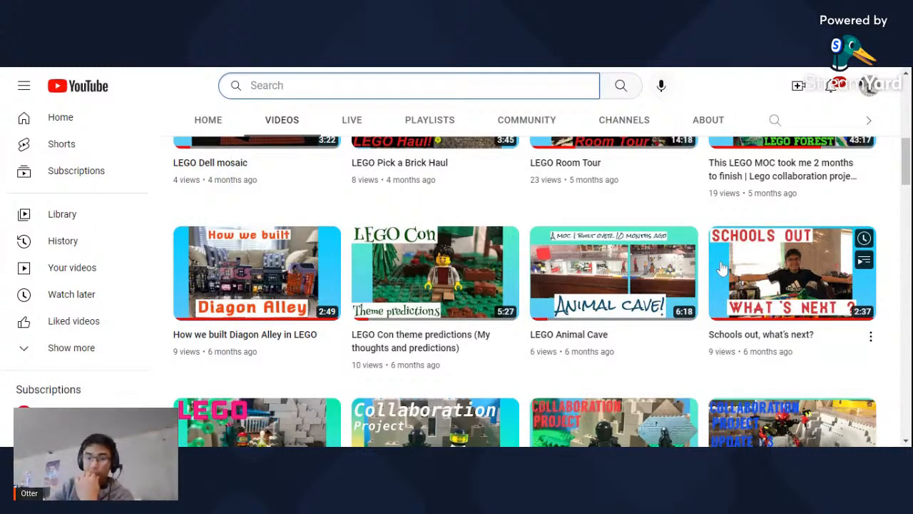
mouse_move(609, 317)
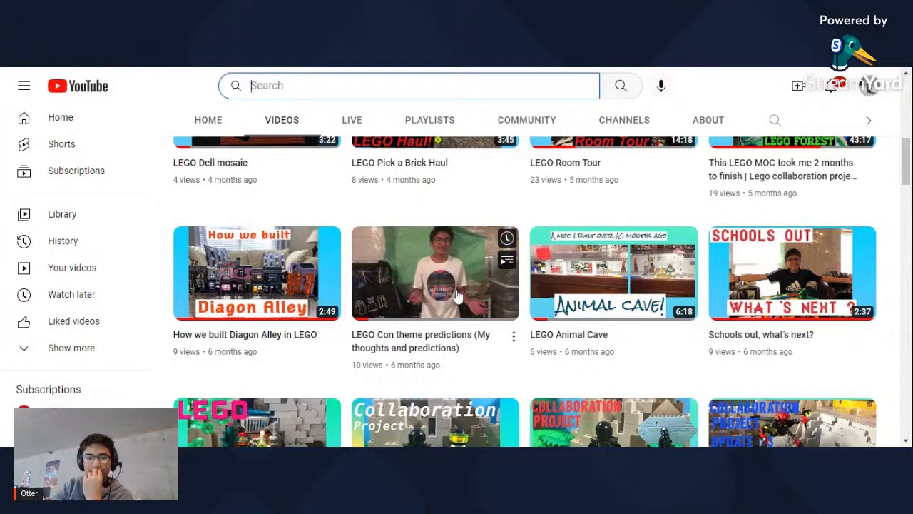
mouse_move(818, 216)
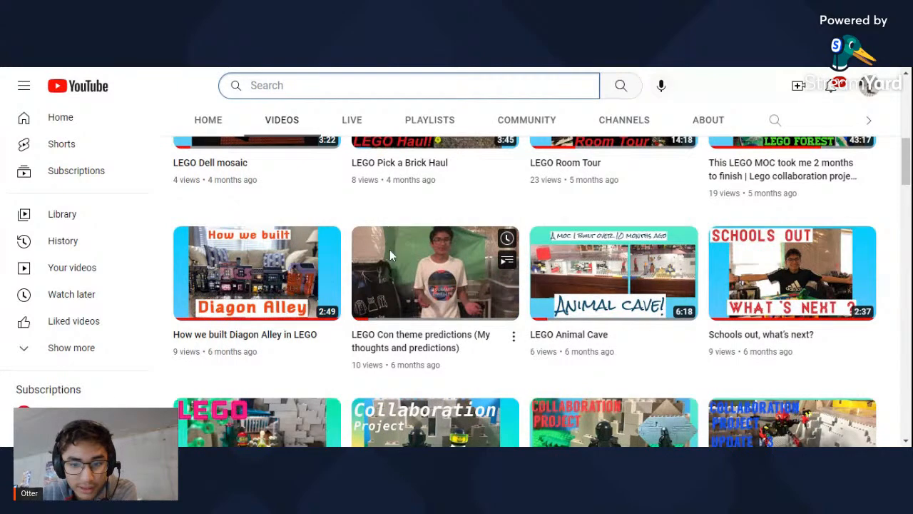
- Scroll past the Dell mosaic row to the newest uploads, from BIGGEST MOC to What if LEGO
scroll("up", 3)
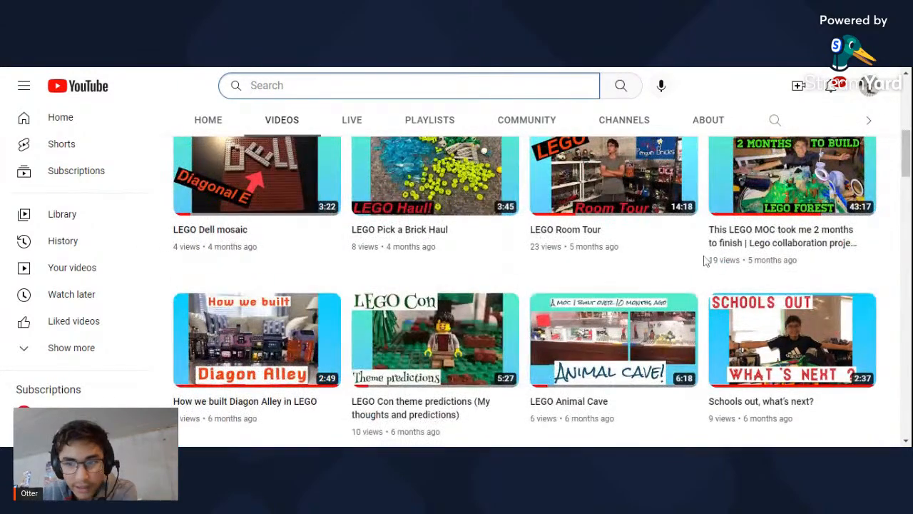
scroll("up", 3)
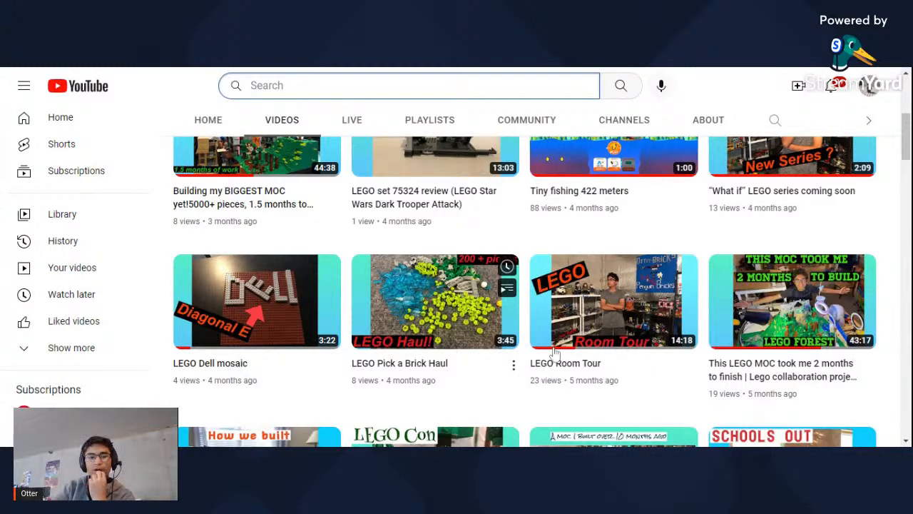
scroll("down", 3)
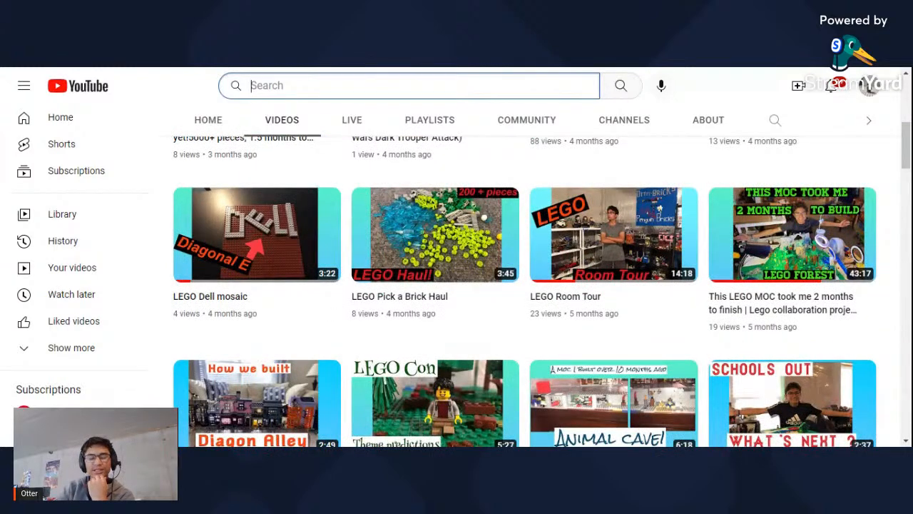
scroll("up", 3)
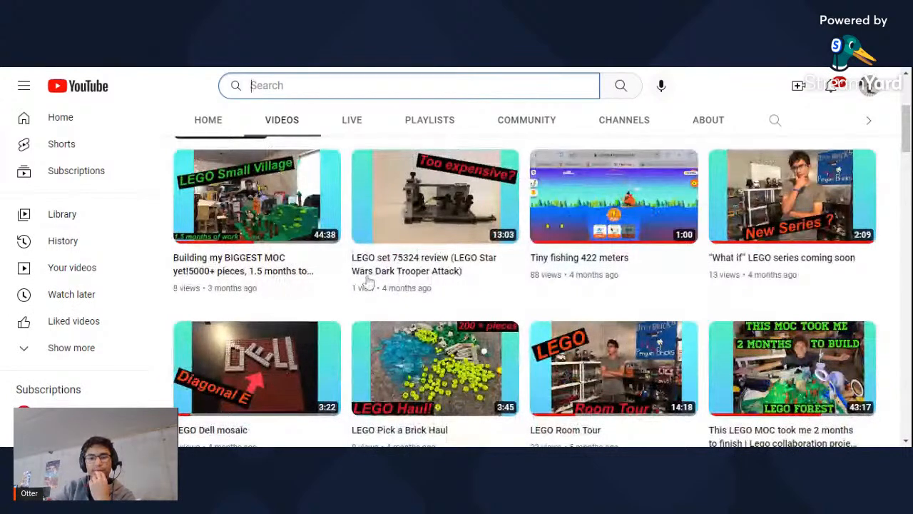
- Scroll to the top to show the channel header, subscriber count and Recently uploaded filter
scroll("up", 3)
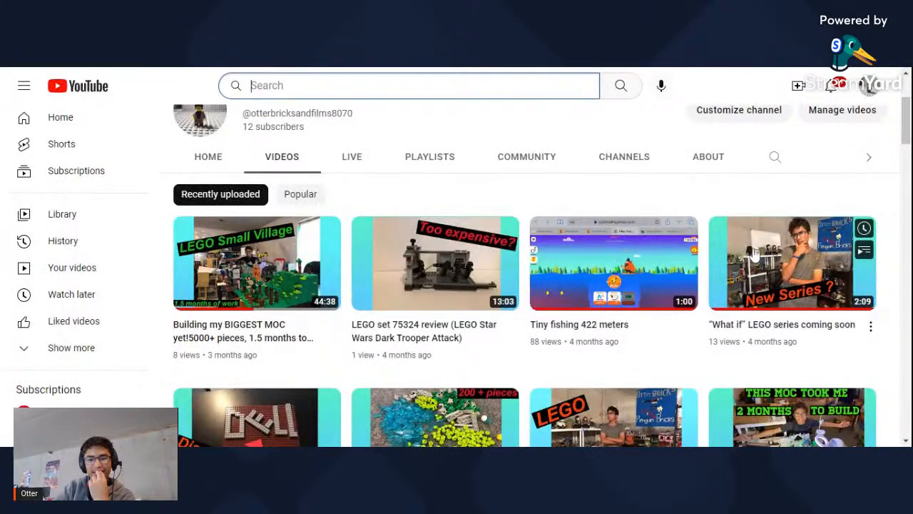
mouse_move(788, 285)
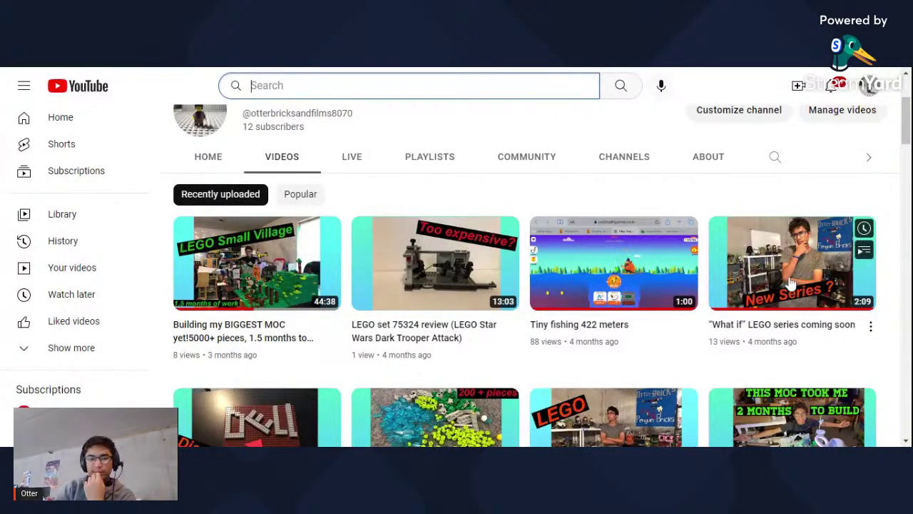
mouse_move(613, 340)
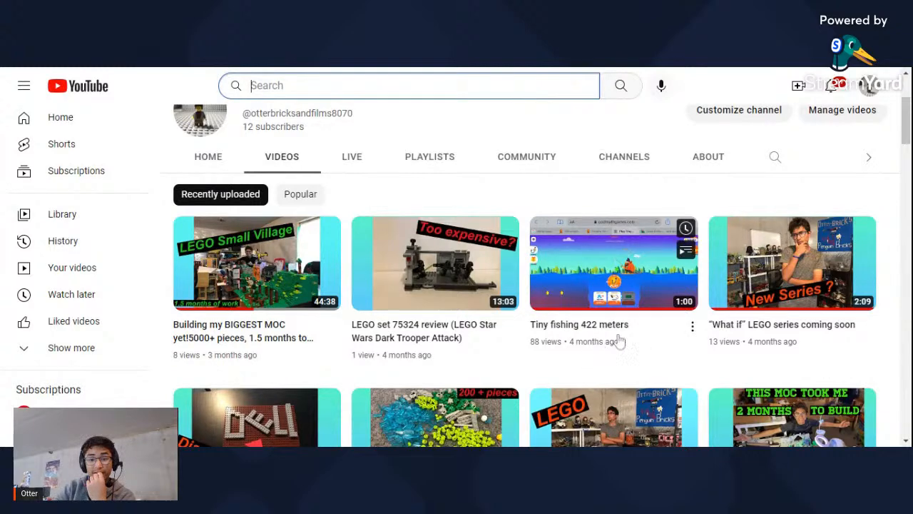
mouse_move(563, 351)
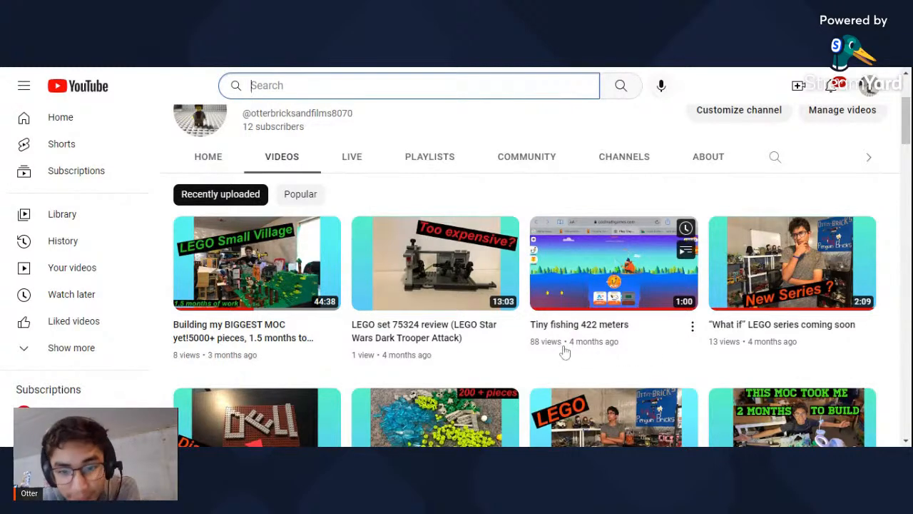
mouse_move(597, 346)
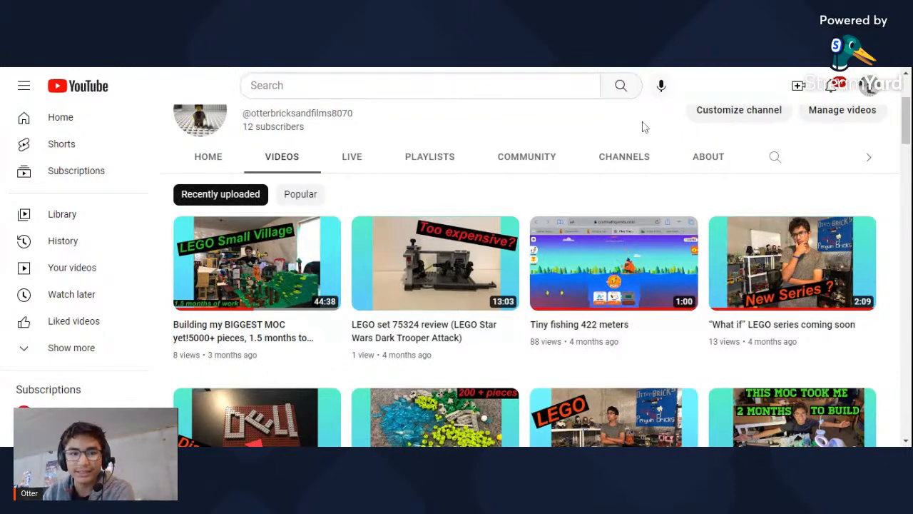
mouse_move(497, 344)
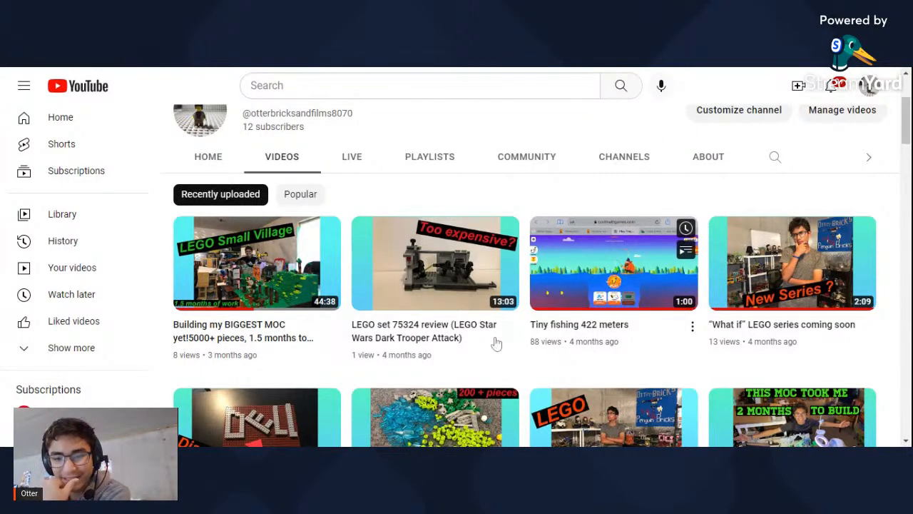
mouse_move(567, 326)
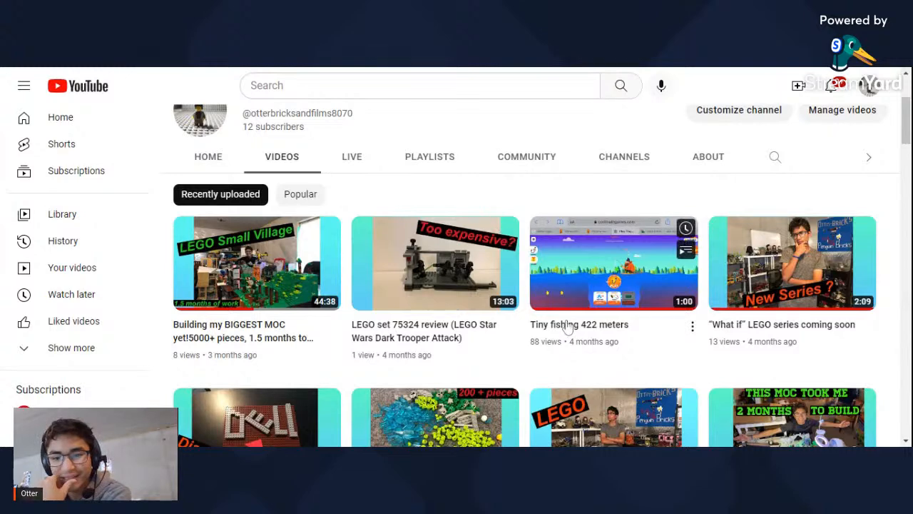
mouse_move(599, 346)
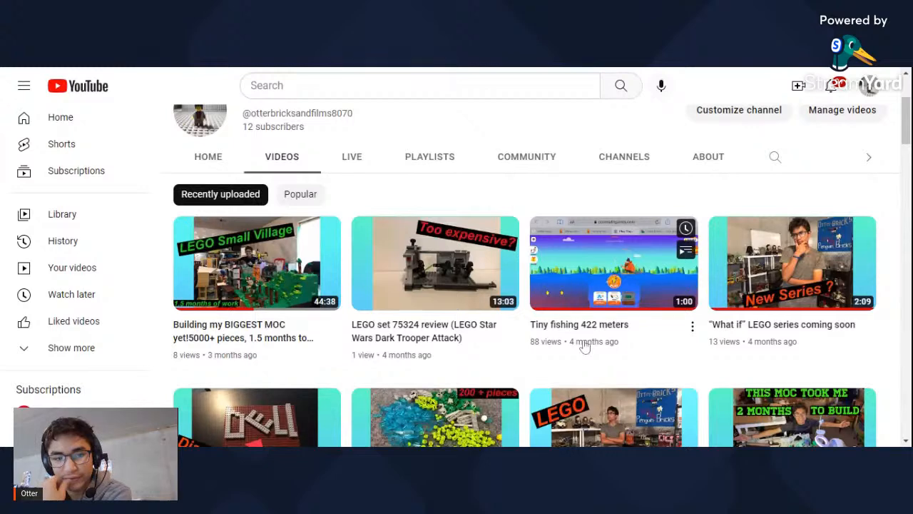
mouse_move(507, 313)
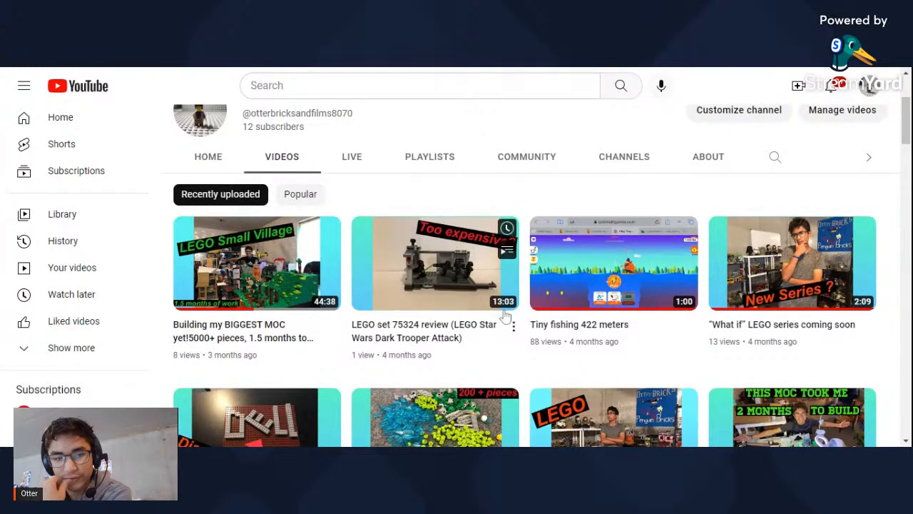
mouse_move(457, 230)
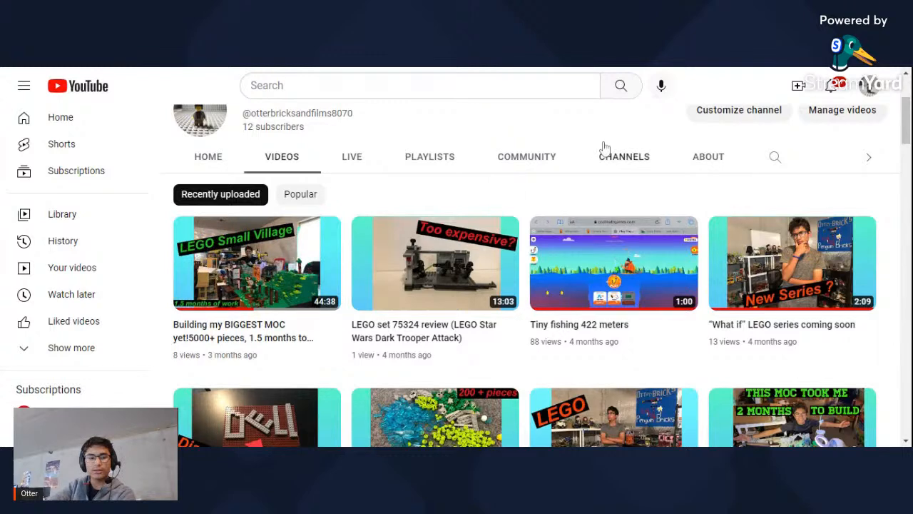
mouse_move(537, 165)
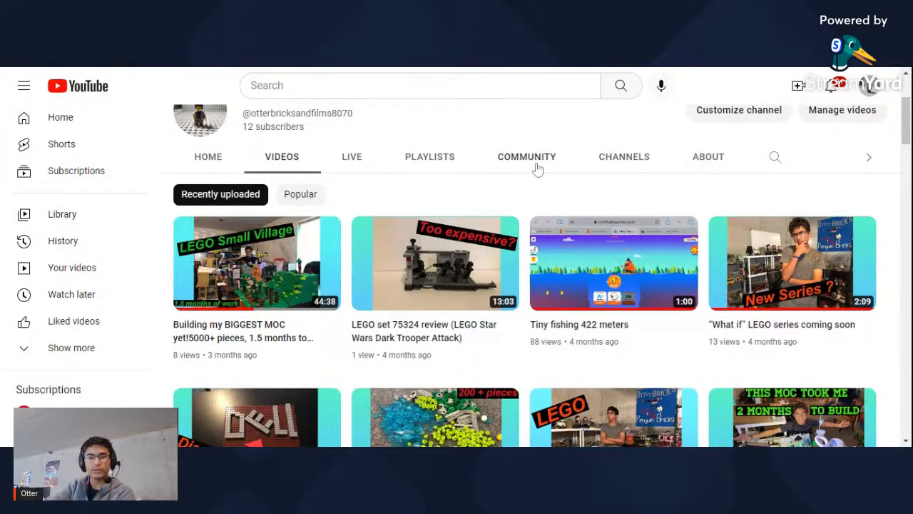
mouse_move(585, 303)
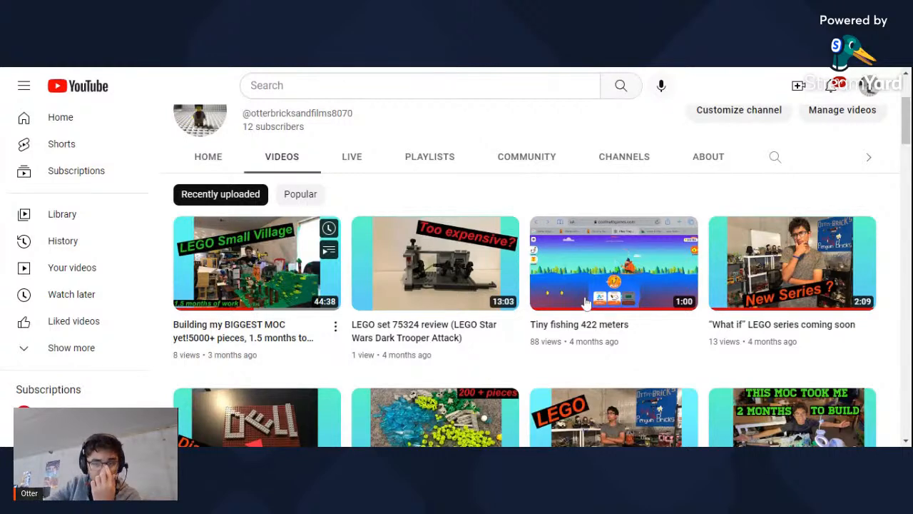
mouse_move(289, 346)
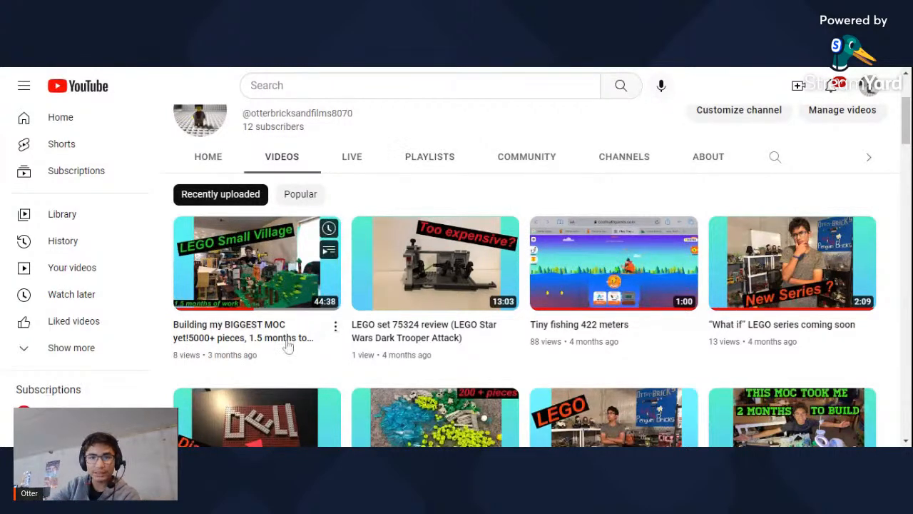